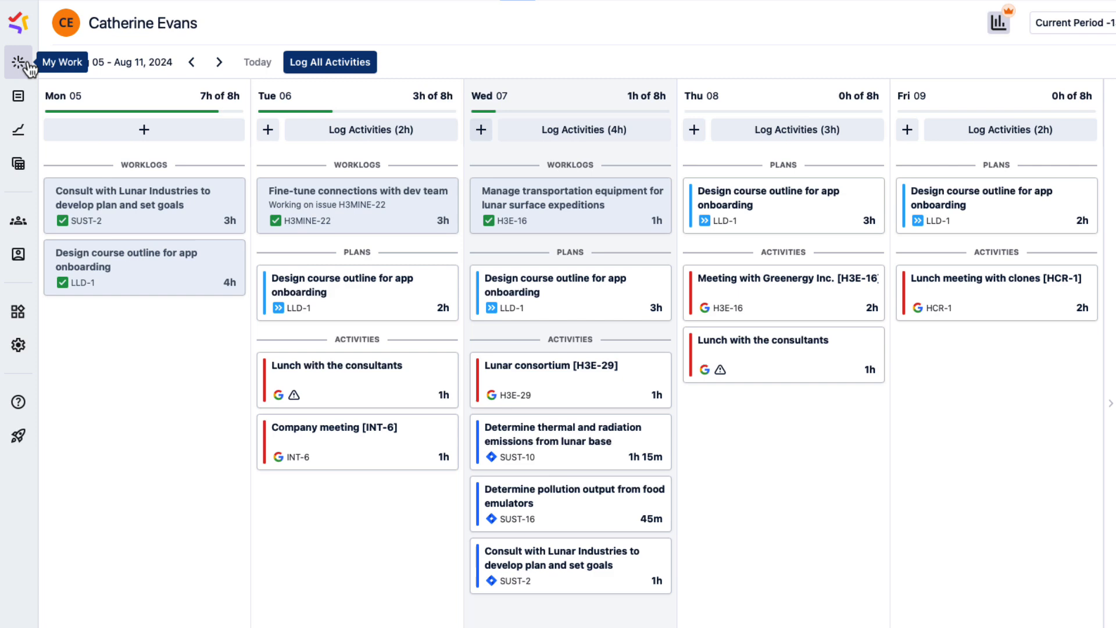
mouse_move(26, 65)
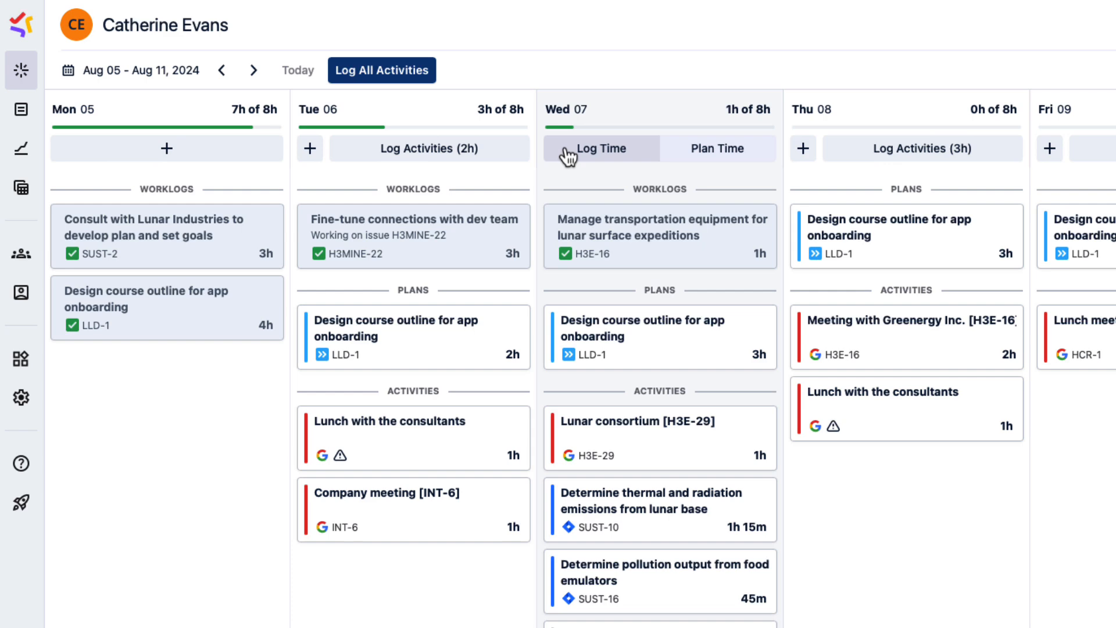
Step: Log 1h on HCR-1 for Wed 07, then 1h per day on SUST-32 for 08/05–08/09
click(600, 147)
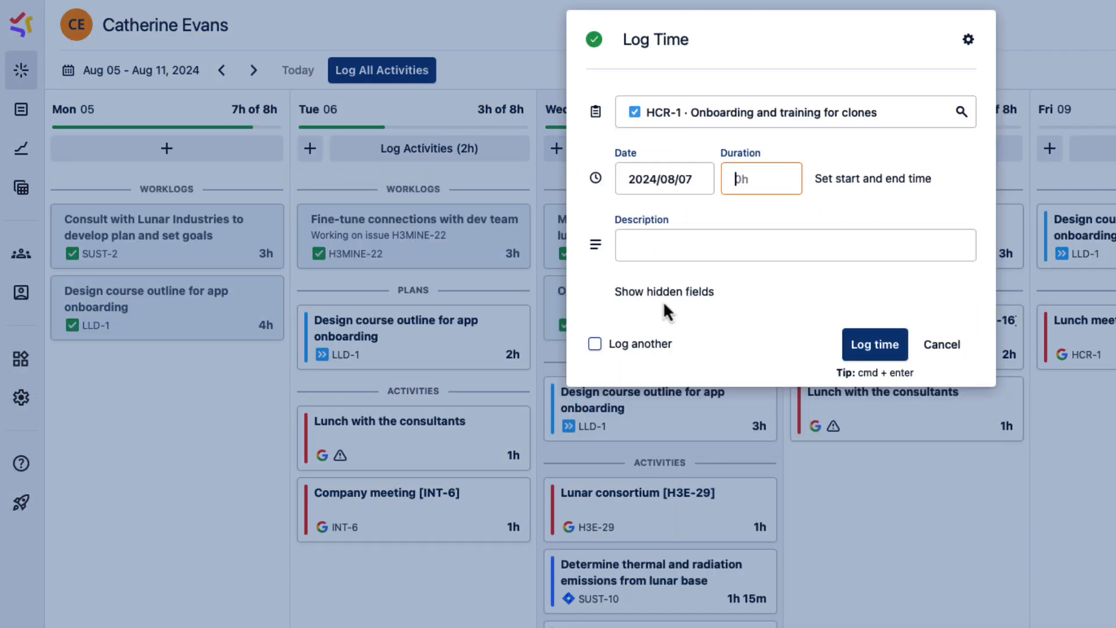
text(1h)
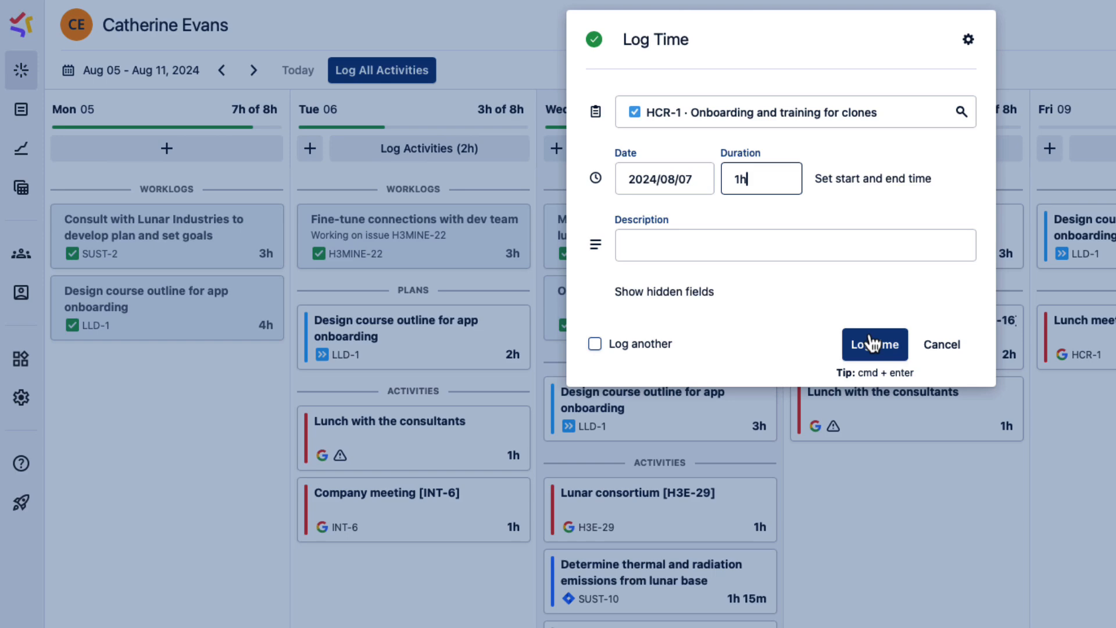
click(874, 344)
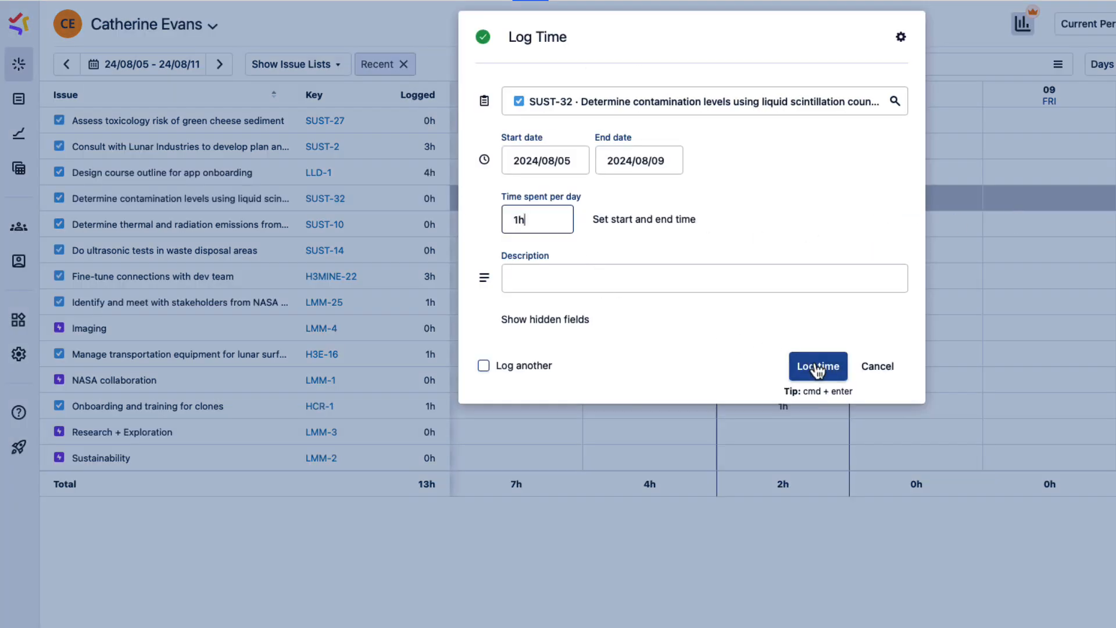
click(818, 366)
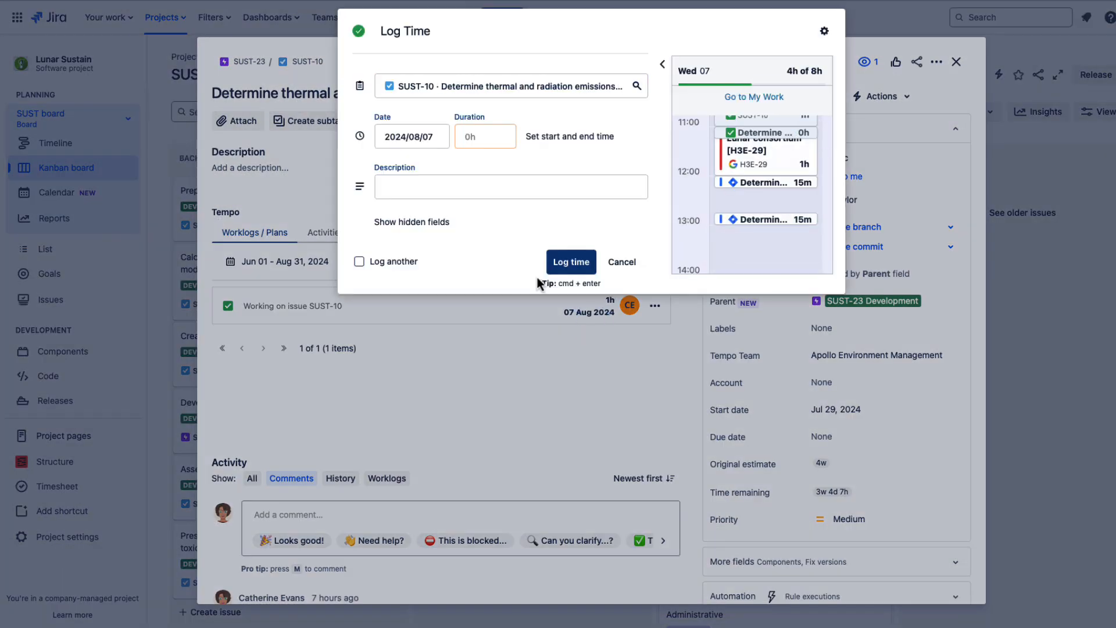
Step: Enter a 1h duration and save the worklog on SUST-10
text(1h)
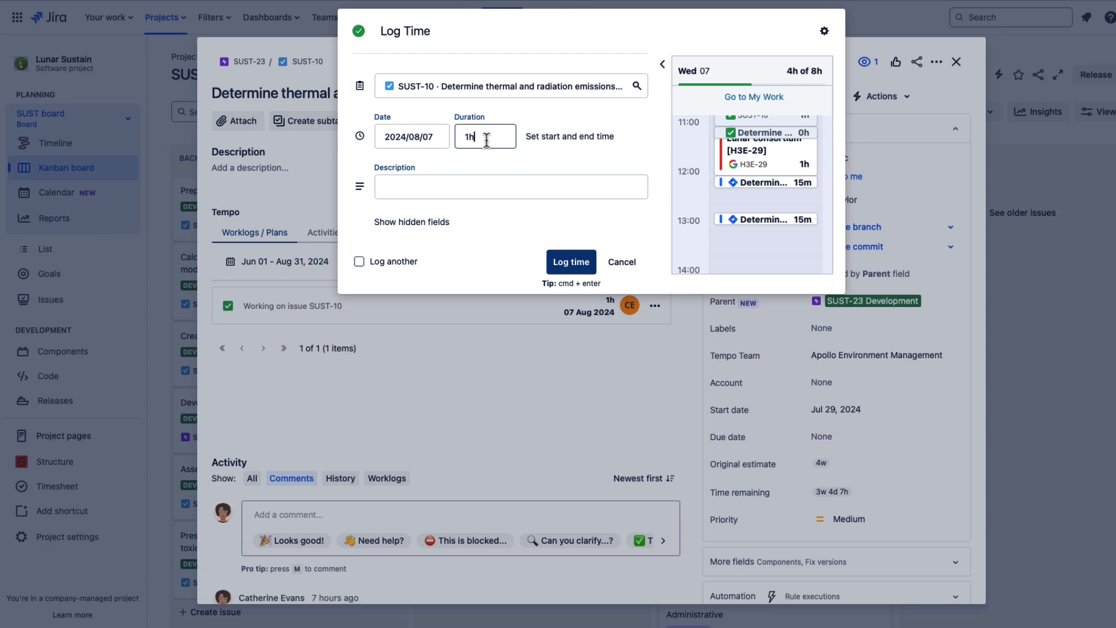
click(569, 262)
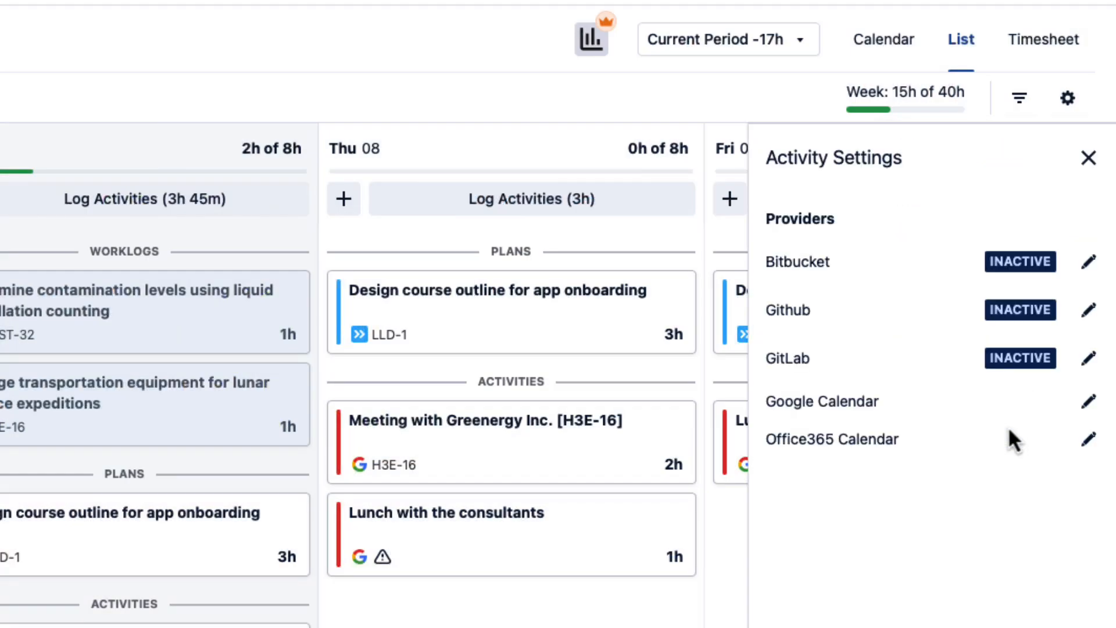
Step: Check the Google Calendar connection, return to My Work and log the Greenergy meeting as 2h on H3E-16
click(1088, 401)
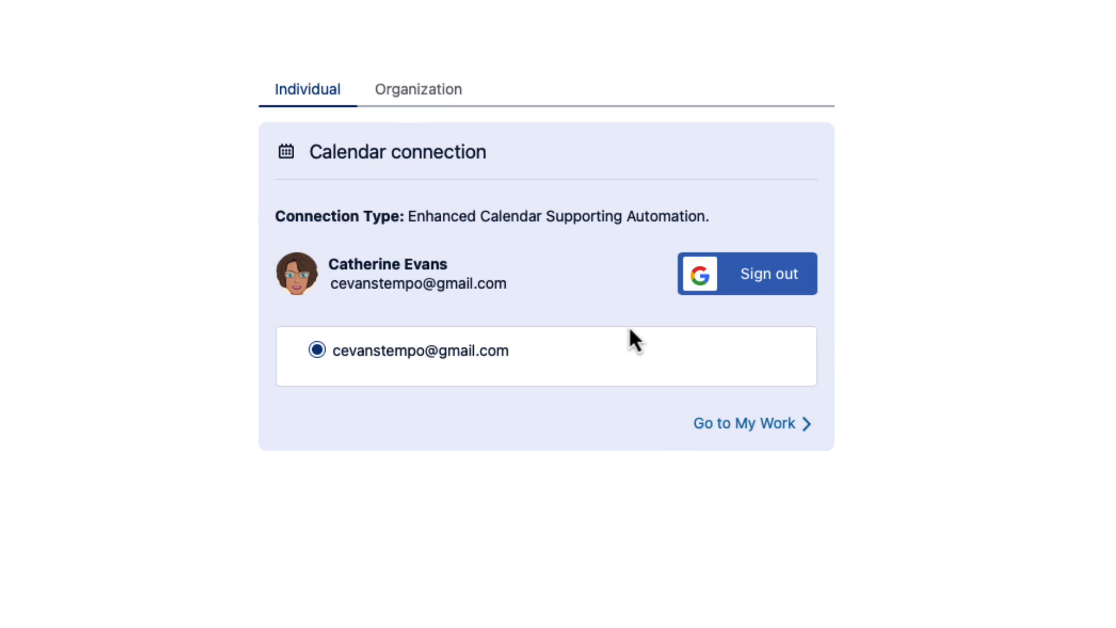
click(753, 423)
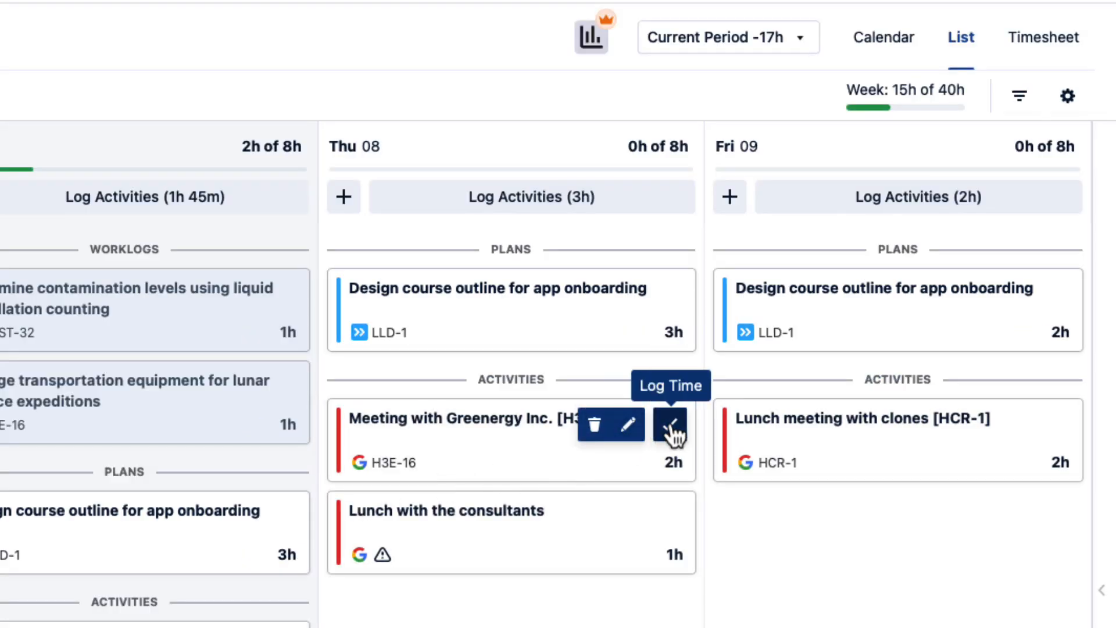
click(671, 423)
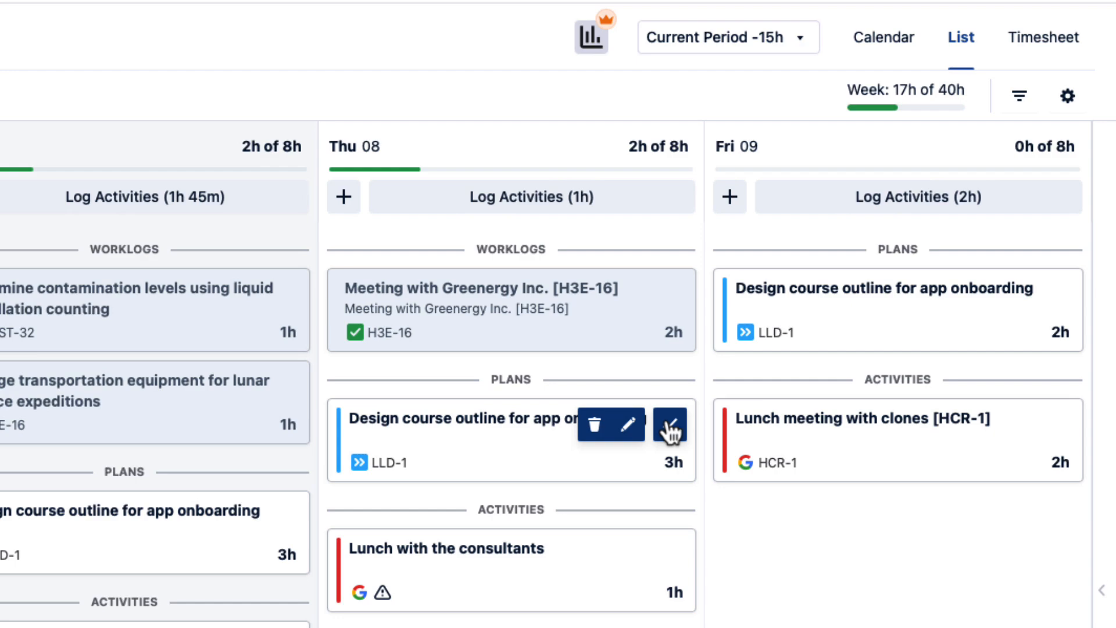
scroll(left, 3)
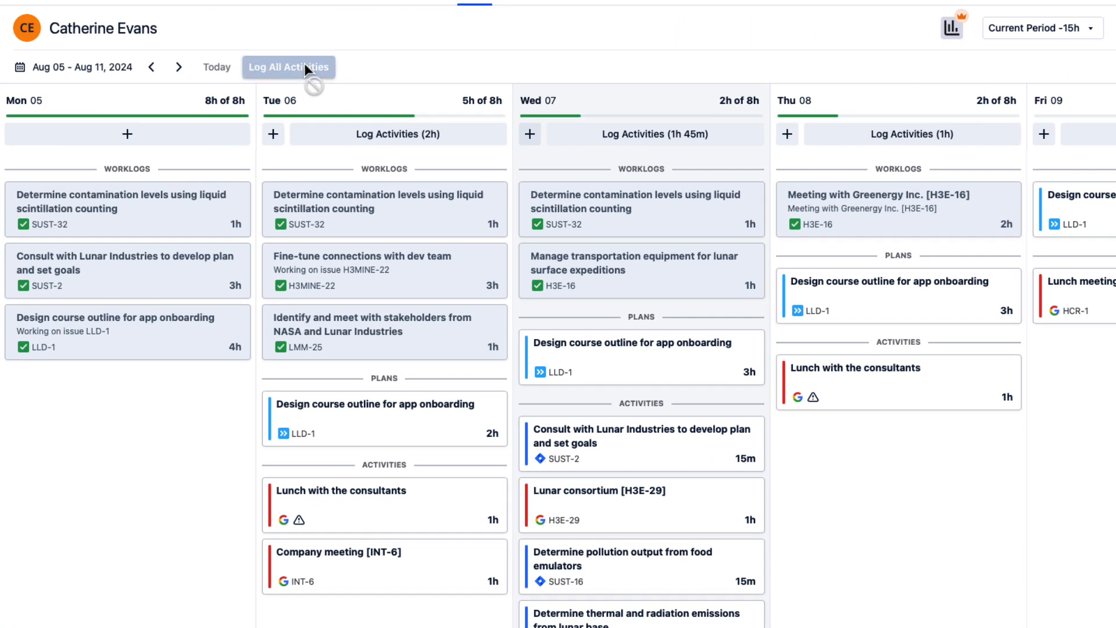
Step: Open the Select Issue picker showing suggestions HCR-1, H3E-29, H3E-16 and SUST-2
click(288, 67)
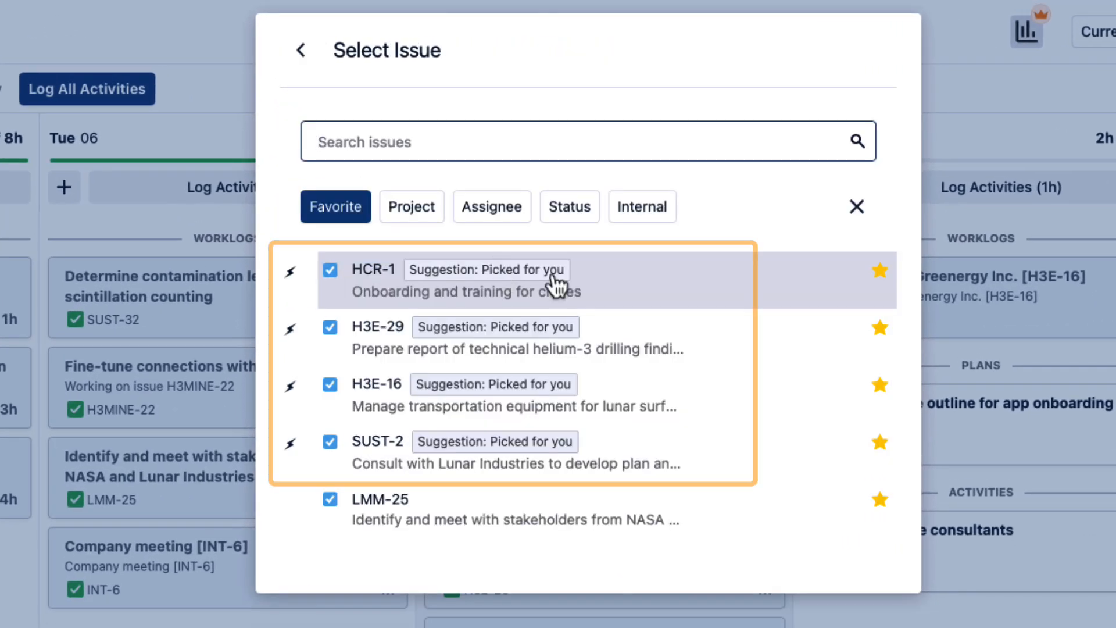
mouse_move(687, 340)
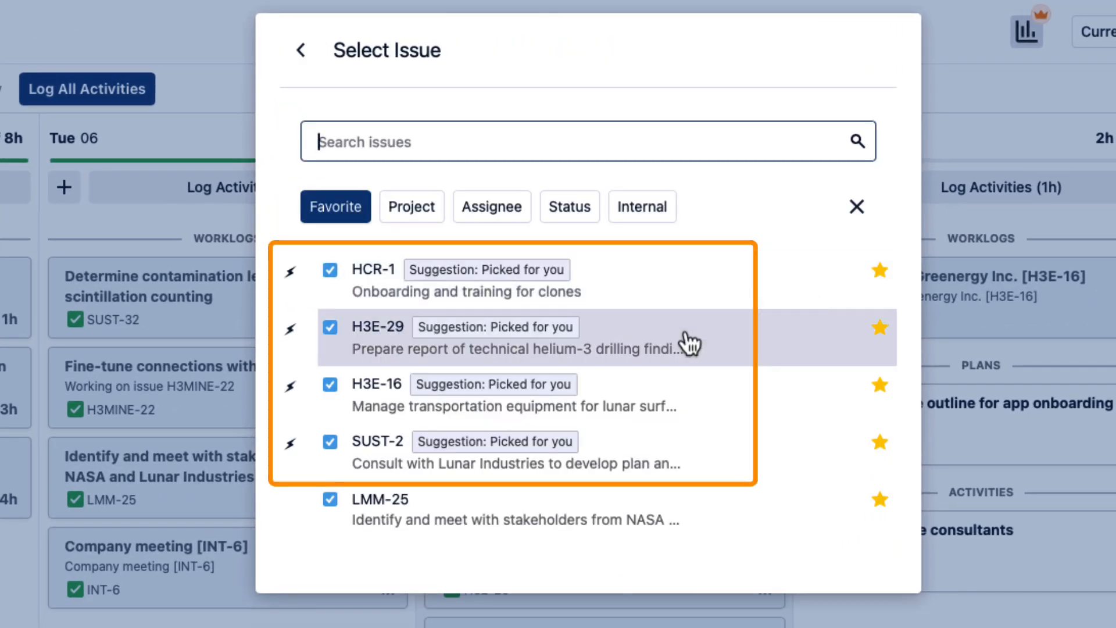
mouse_move(721, 466)
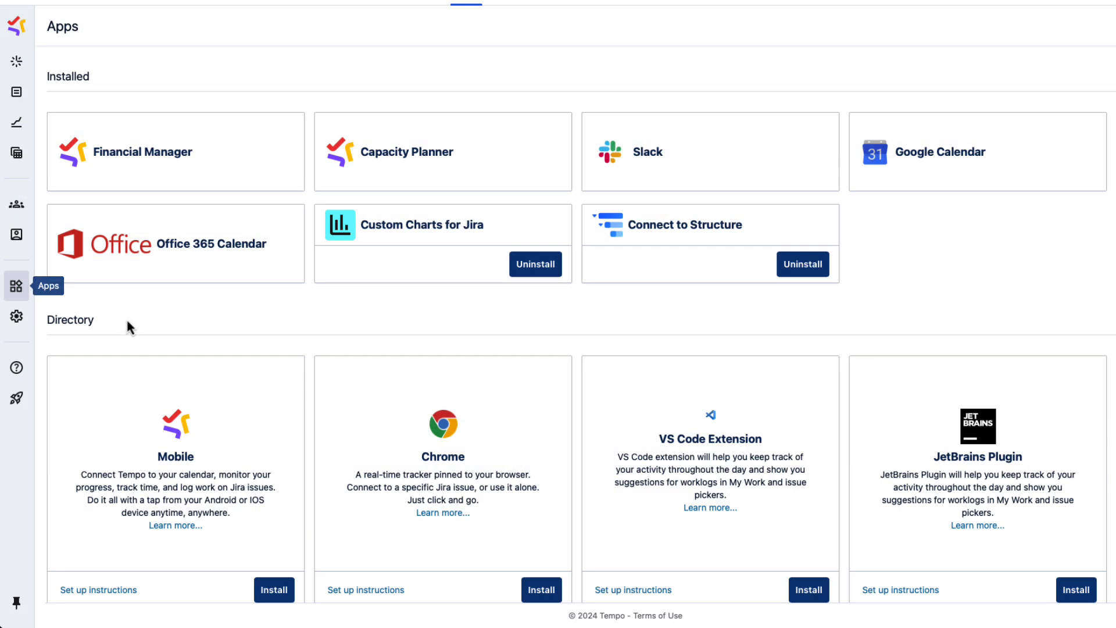
Step: Scroll the Apps page down to the Directory listing GitHub, GitLab and Bitbucket
scroll(down, 3)
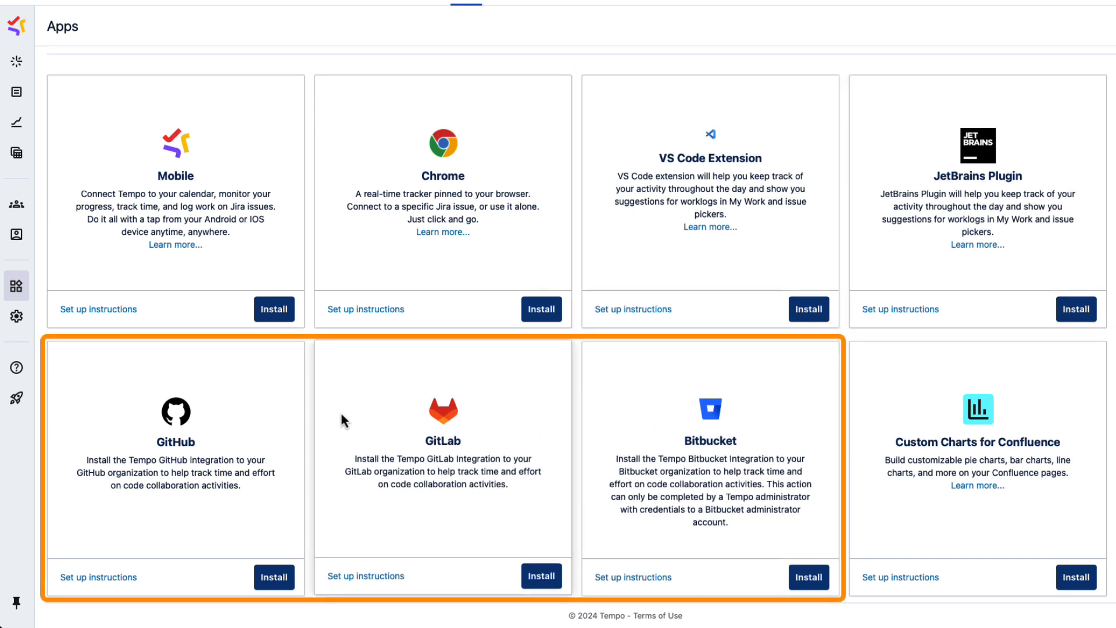
mouse_move(239, 421)
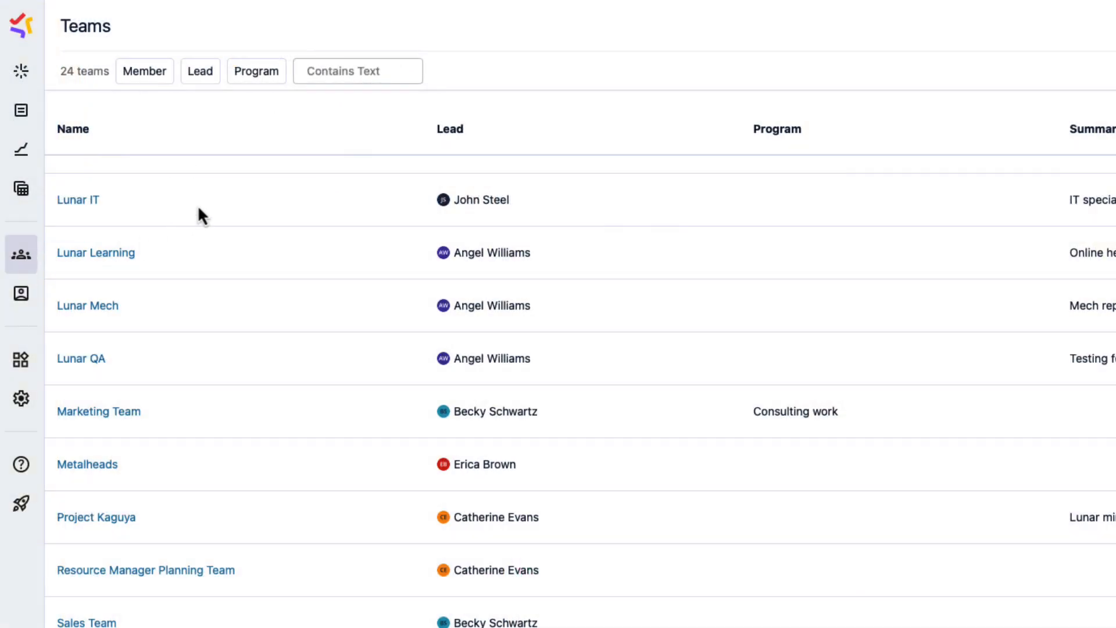
mouse_move(220, 520)
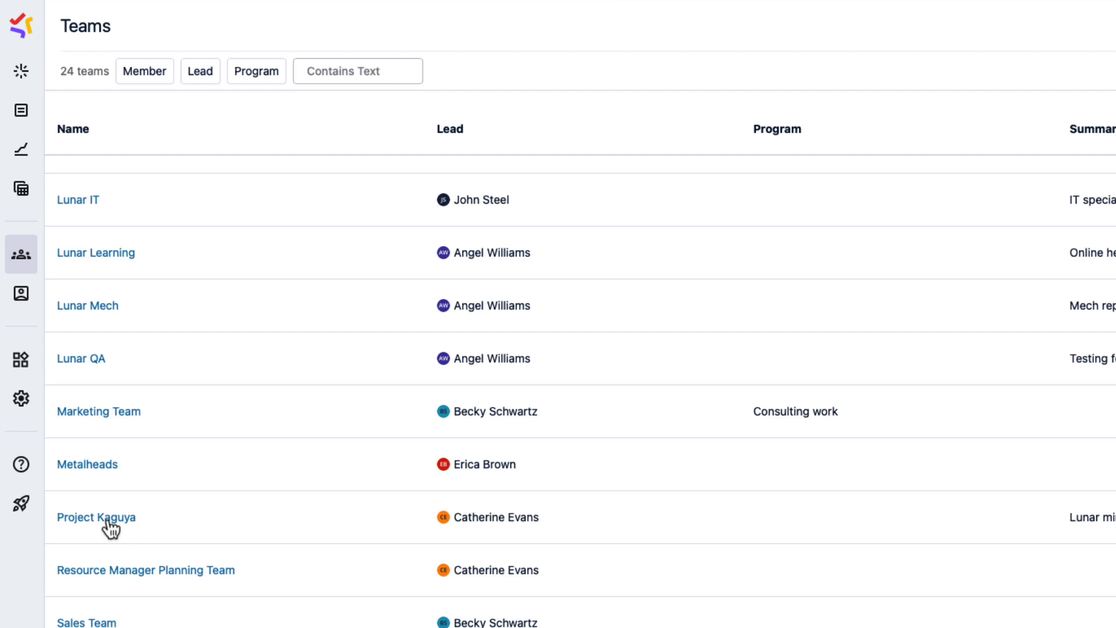
Step: Open Project Kaguya and view its team timesheet, then its approvals
click(97, 516)
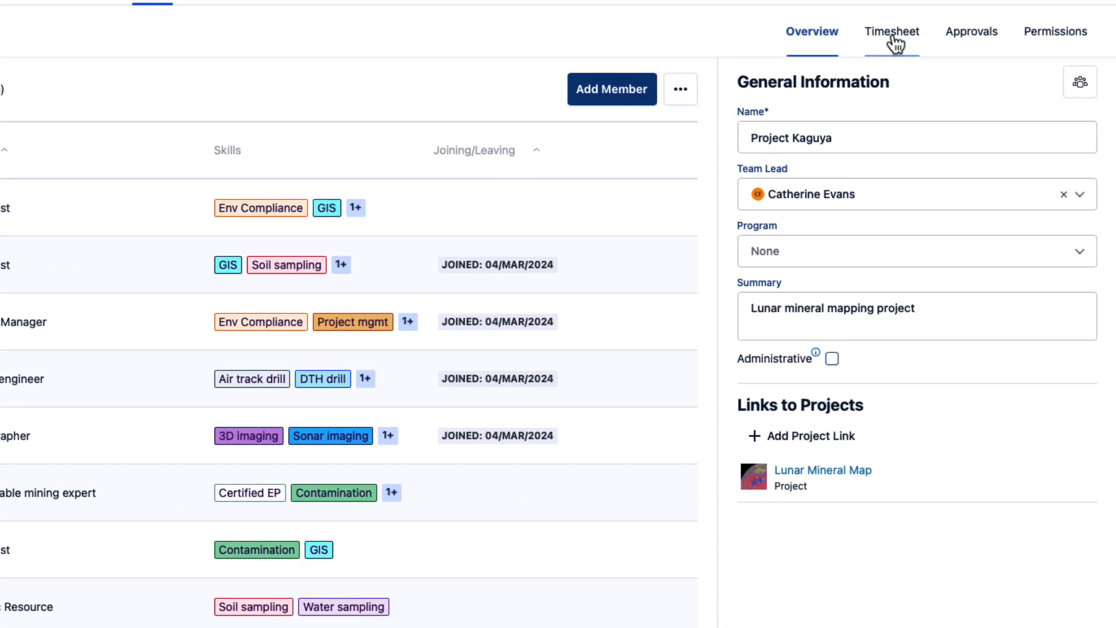
click(891, 31)
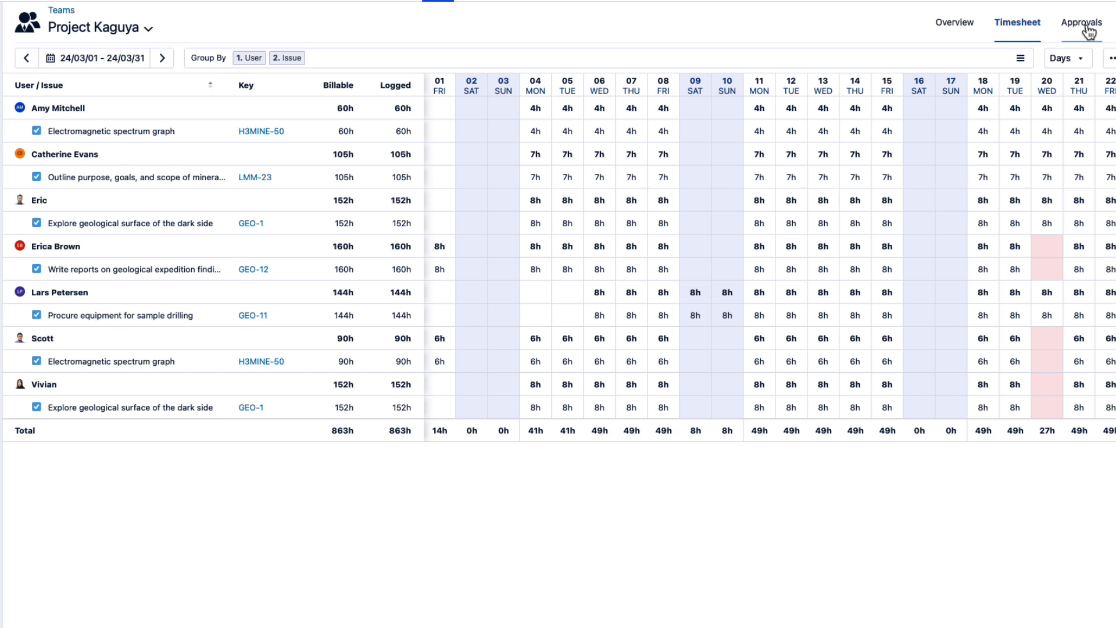
click(1079, 22)
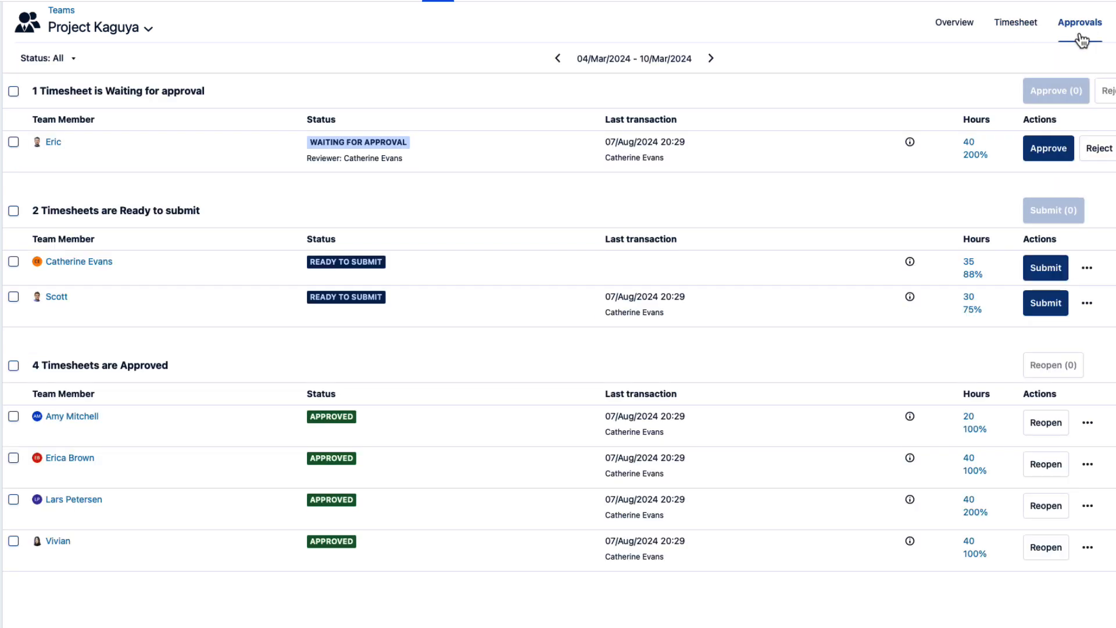
mouse_move(1079, 58)
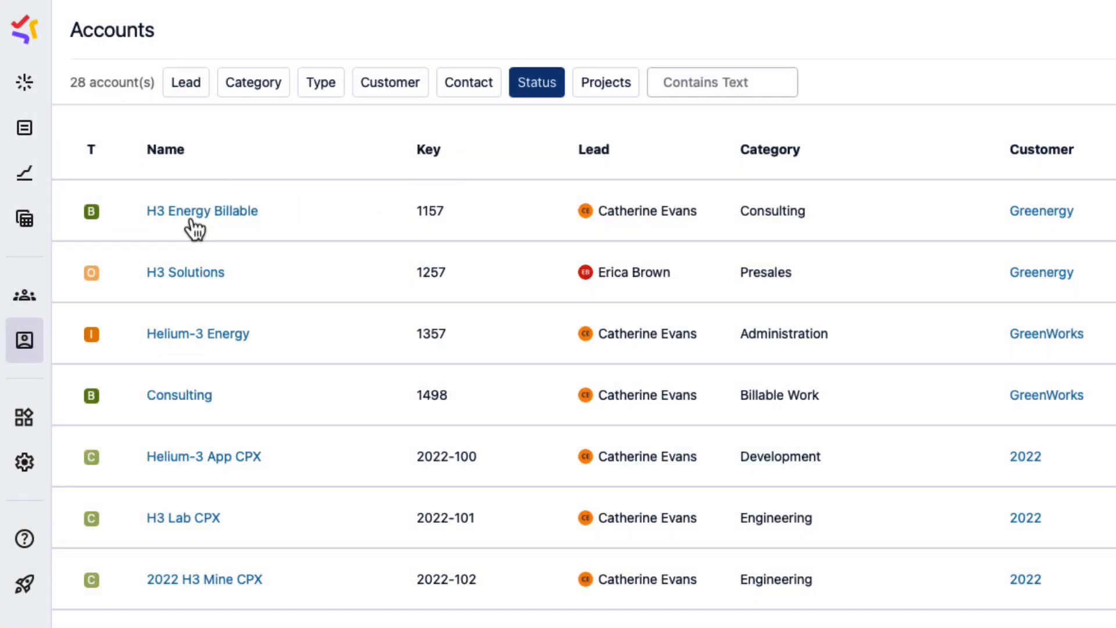
mouse_move(90, 272)
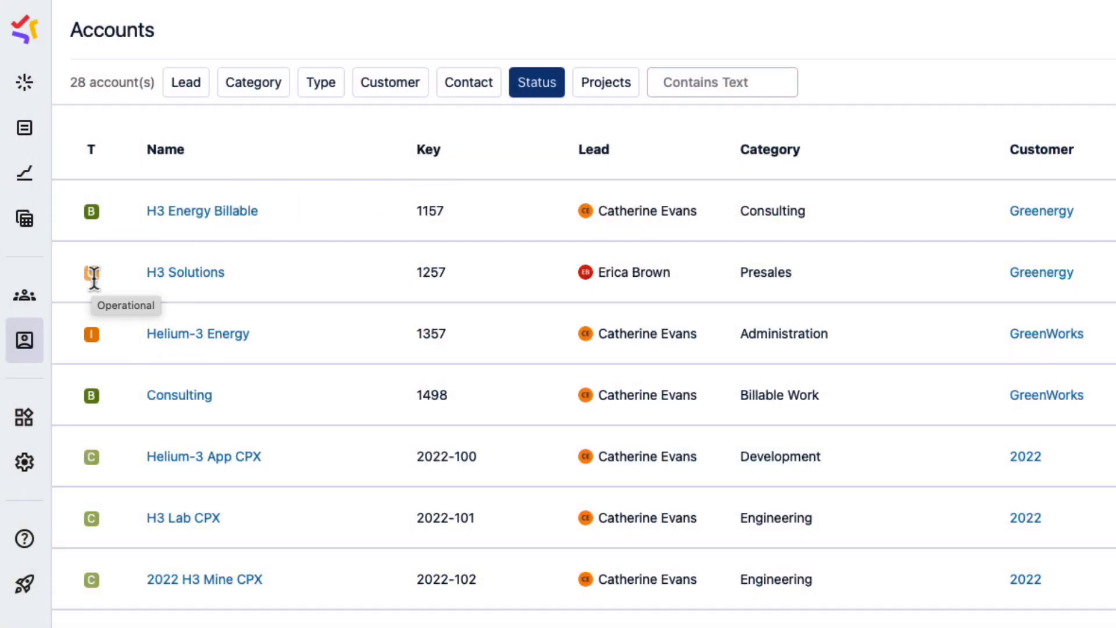
mouse_move(91, 333)
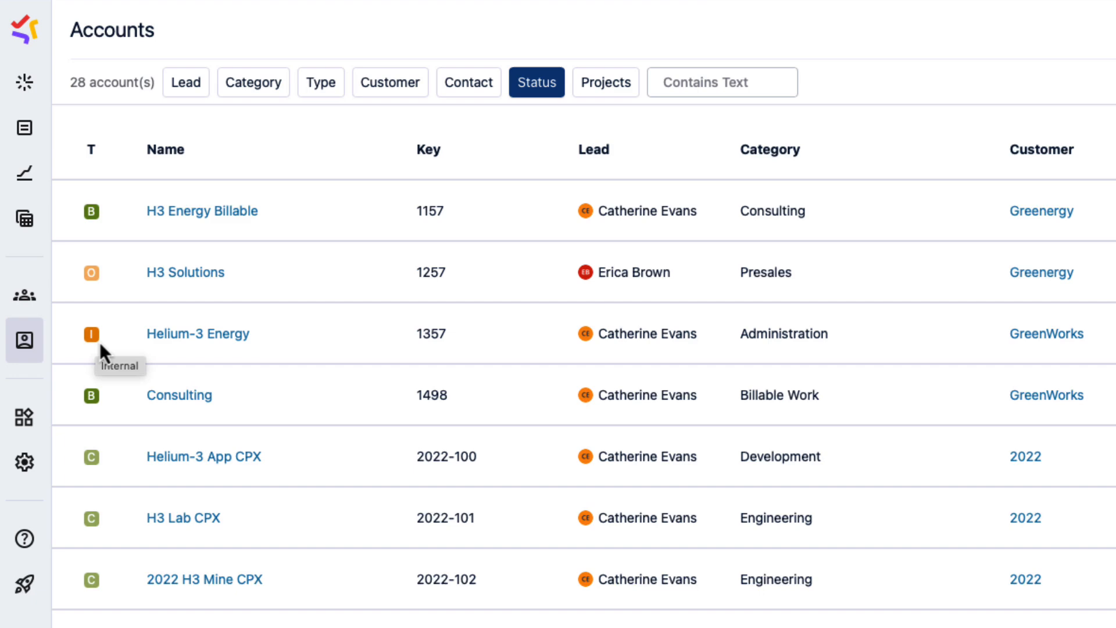
mouse_move(90, 395)
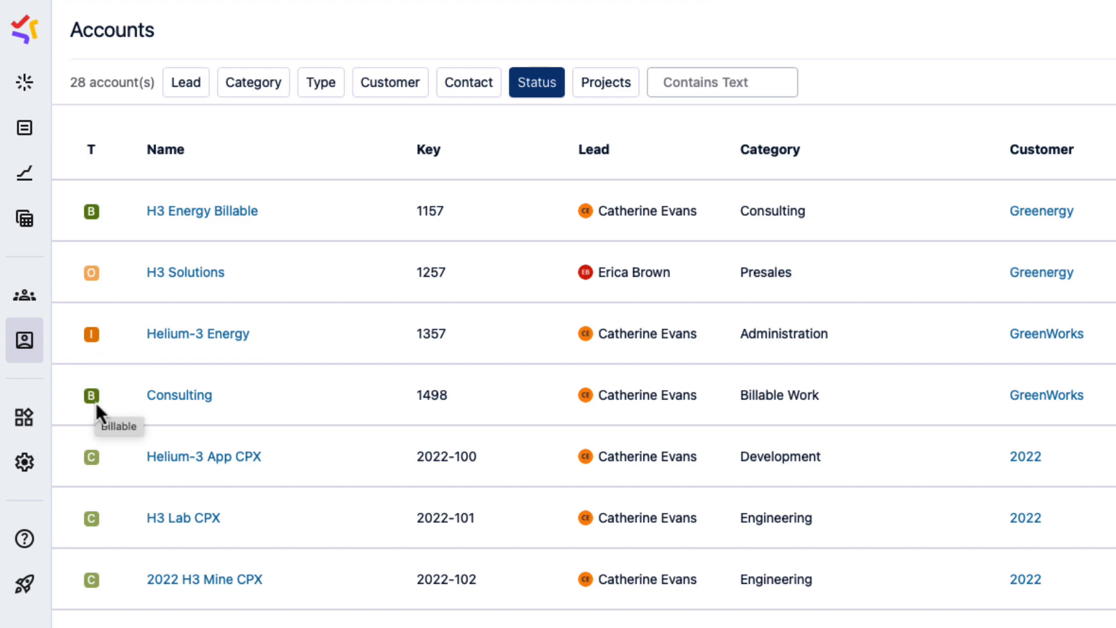
mouse_move(90, 456)
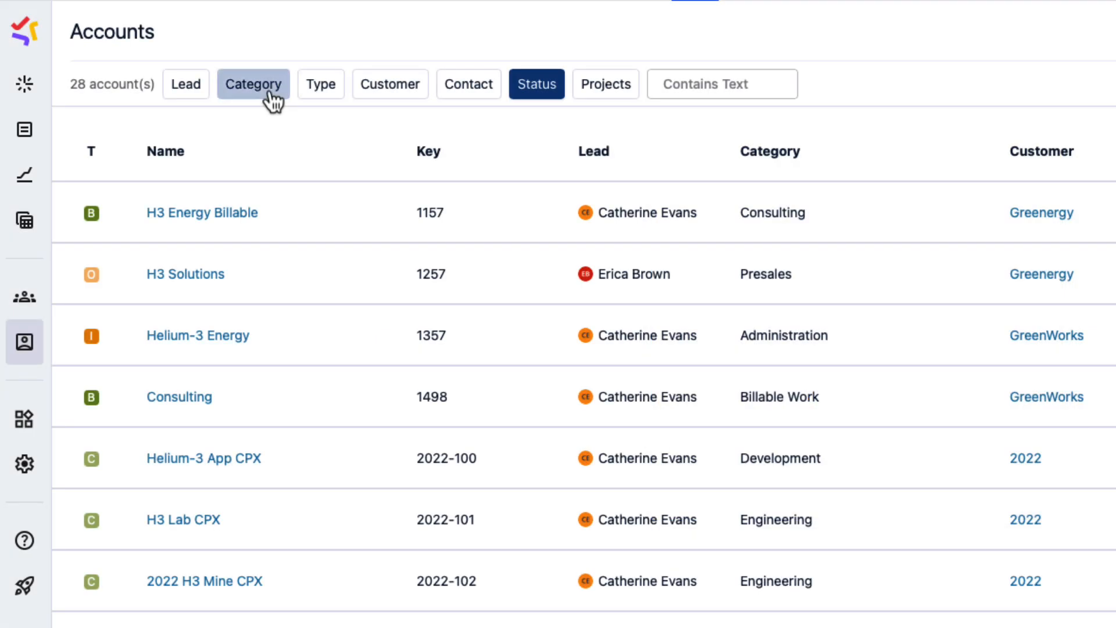
mouse_move(321, 84)
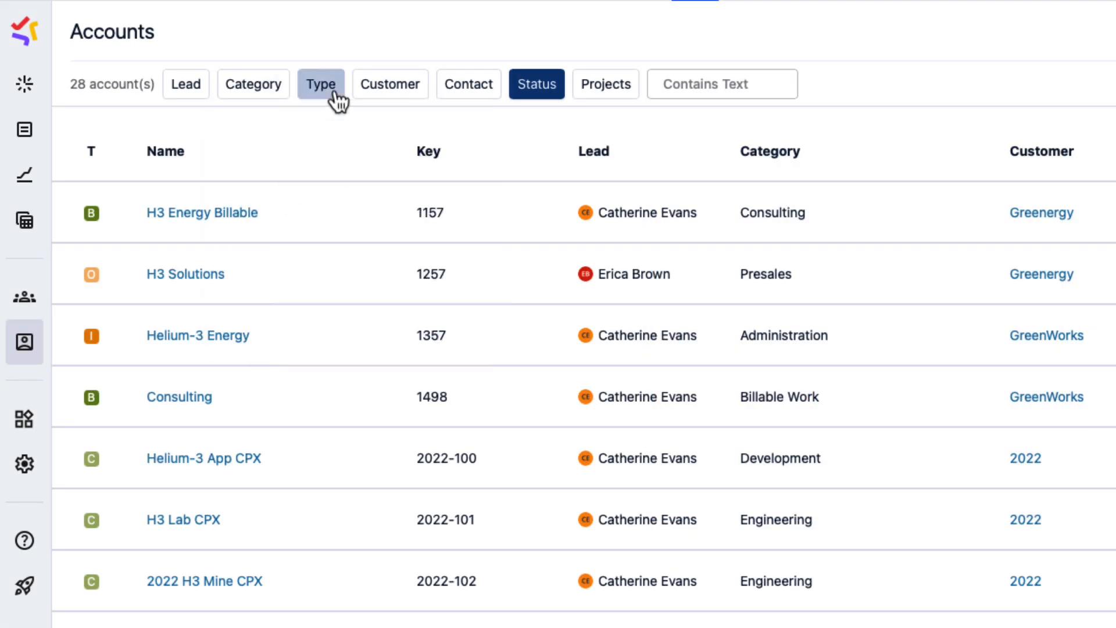
Step: Show the account Type and Customer filter choices, then go to Reports
click(321, 84)
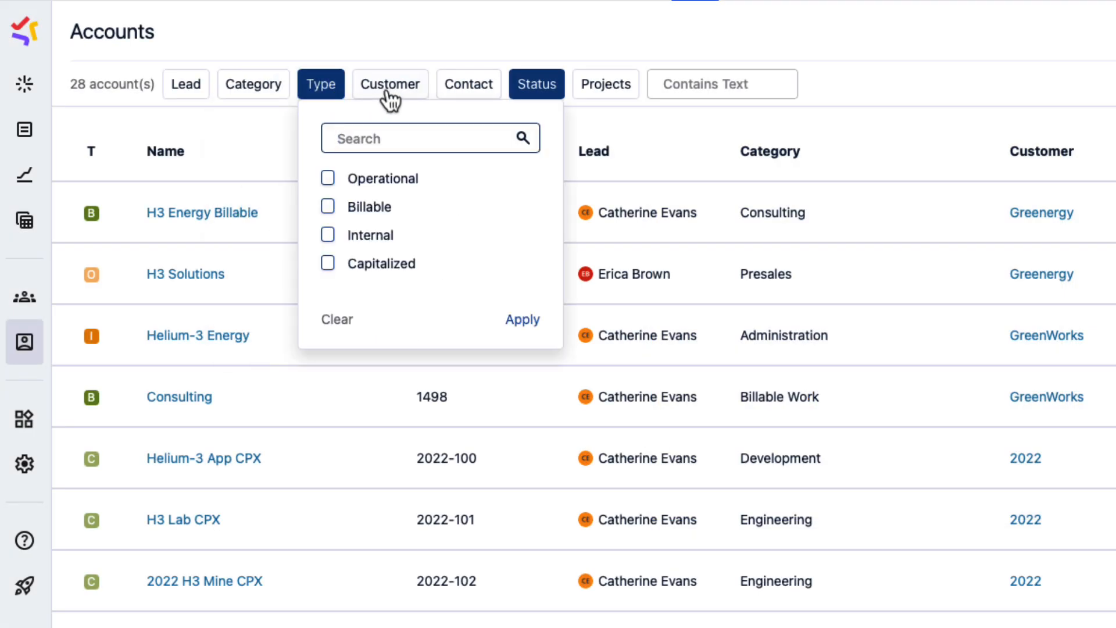
click(390, 83)
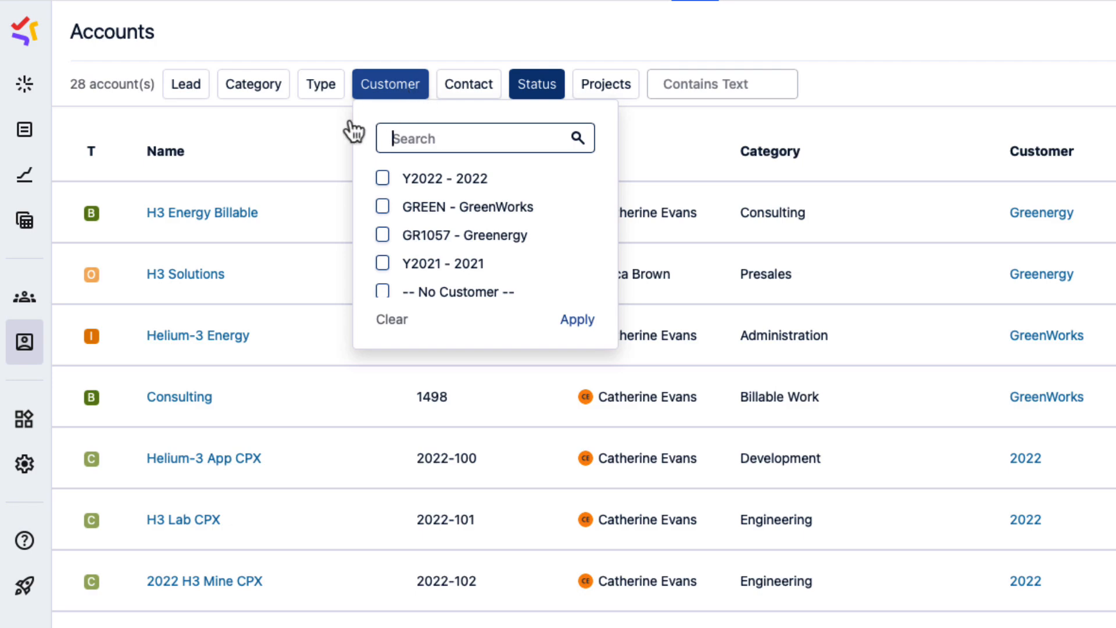
click(24, 218)
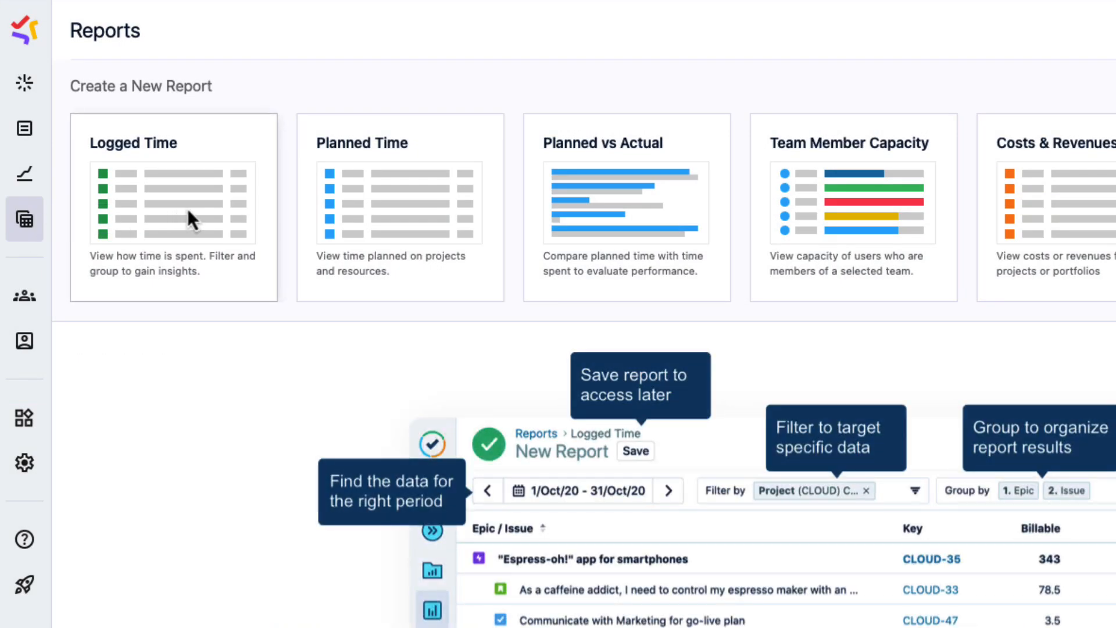
Step: Create a Logged Time report for Greenergy grouped by Account, Project, Issue, User and Worklog
click(173, 207)
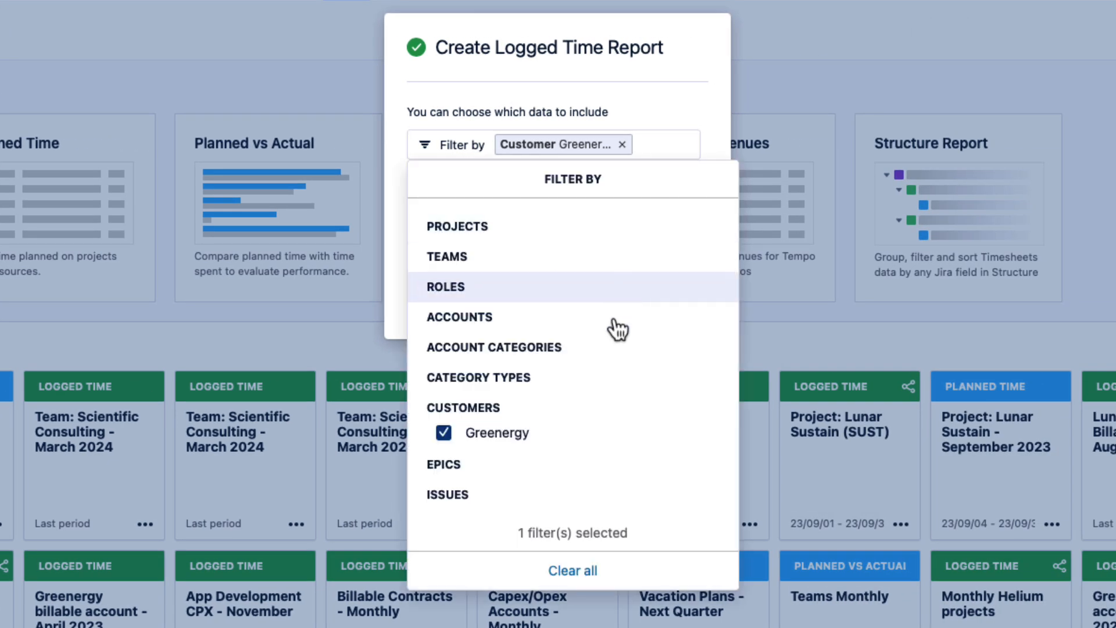
mouse_move(610, 426)
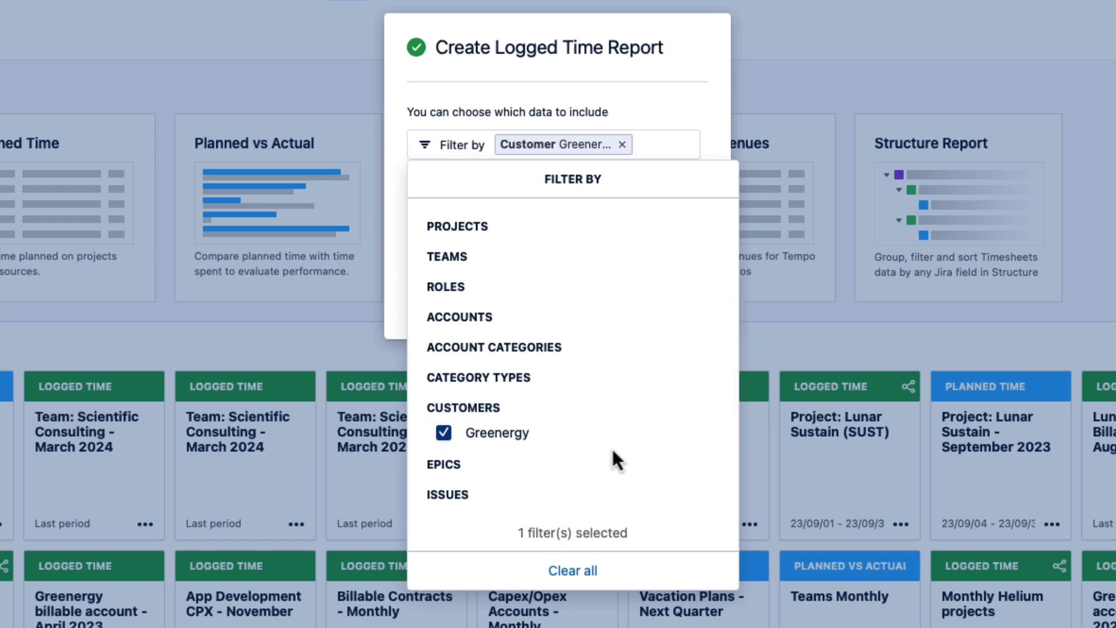
scroll(down, 3)
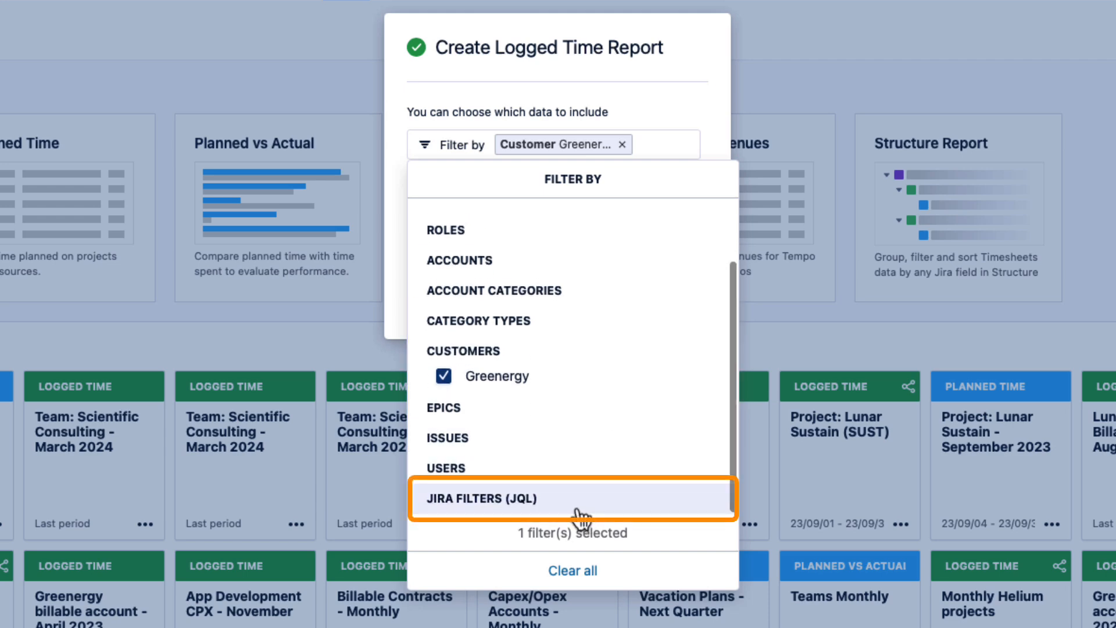
mouse_move(546, 386)
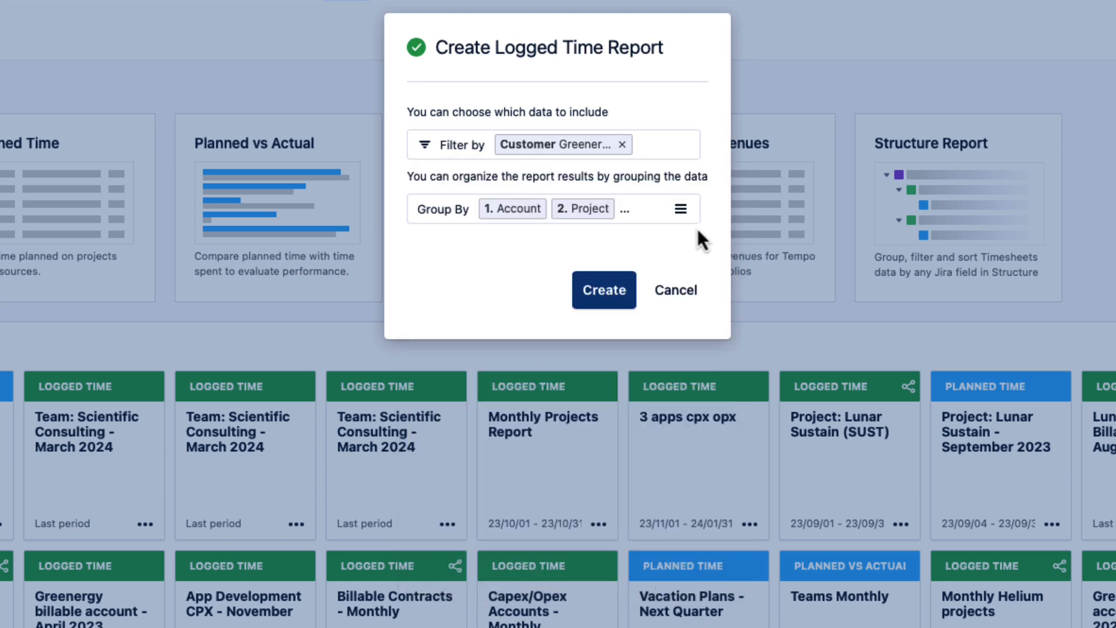
click(680, 208)
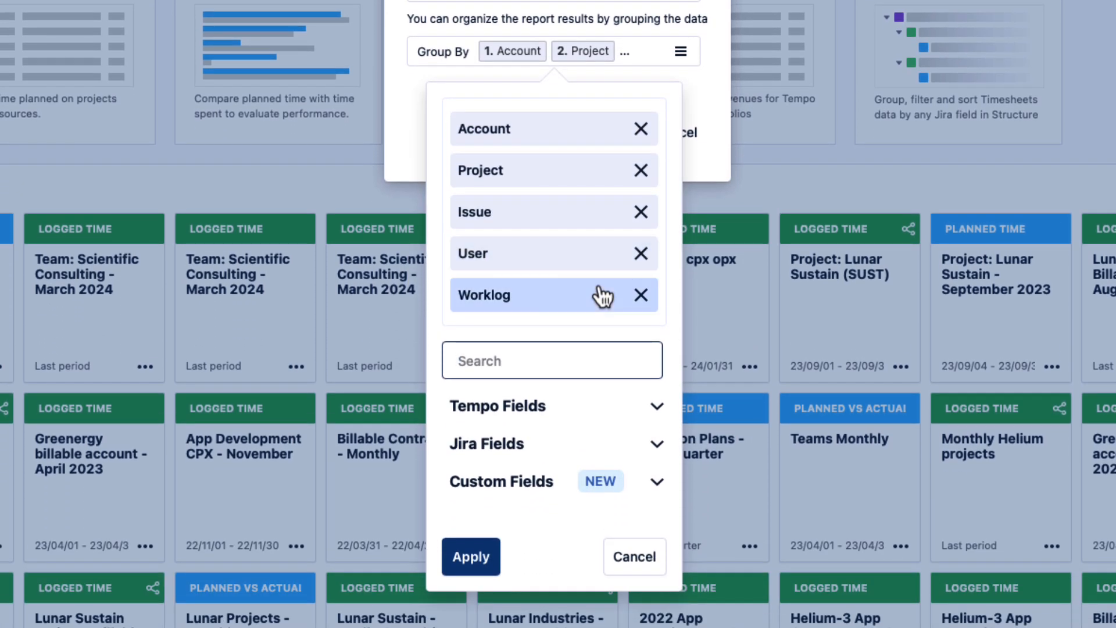
click(656, 443)
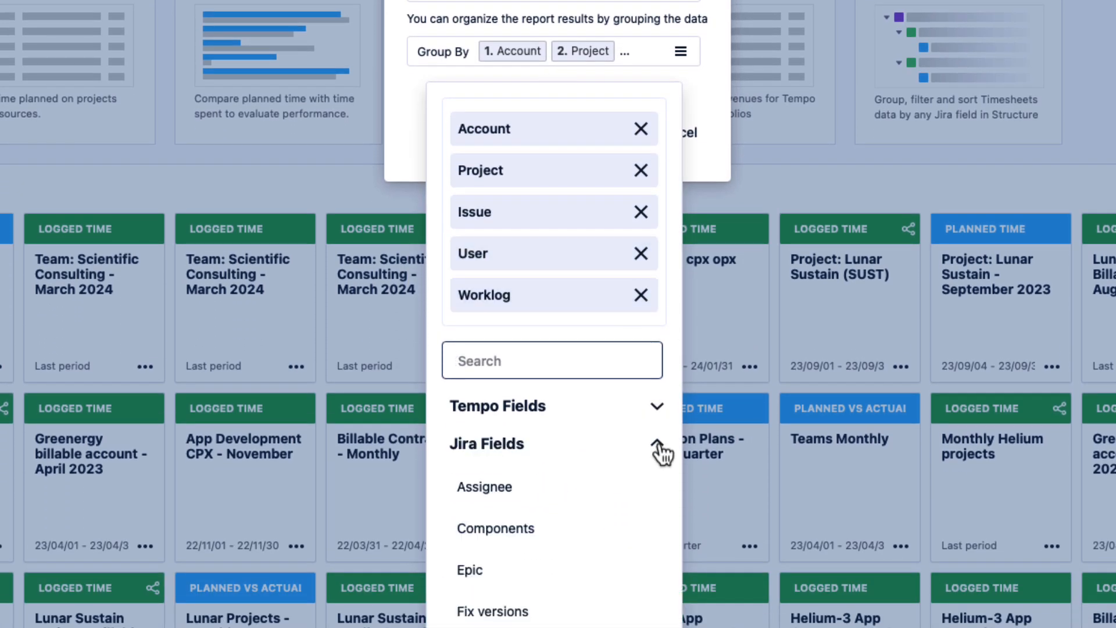
click(655, 442)
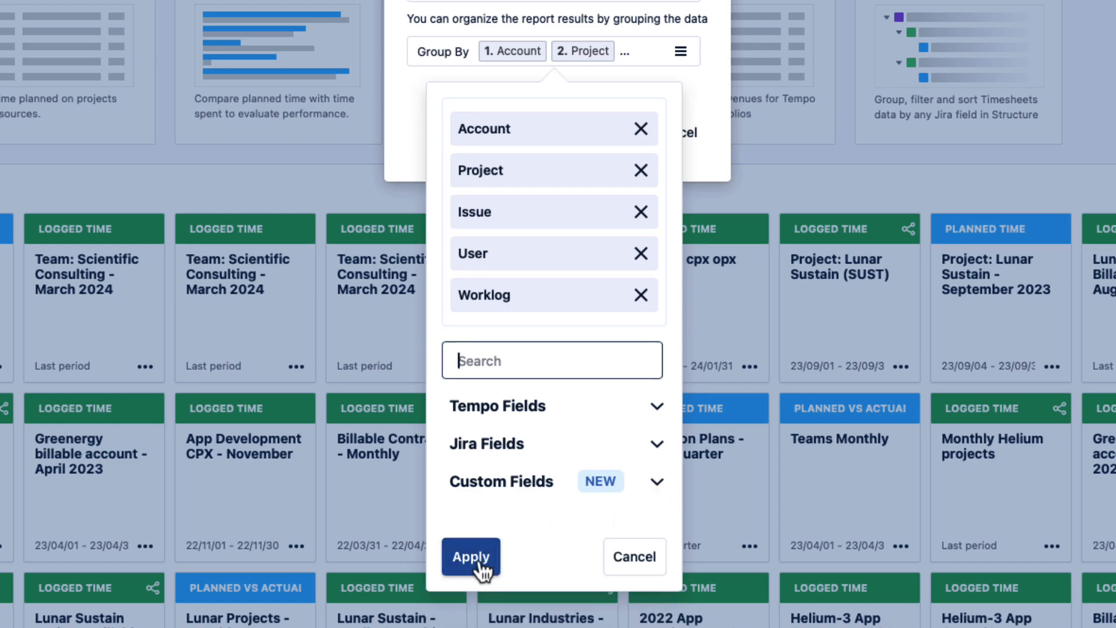
click(470, 557)
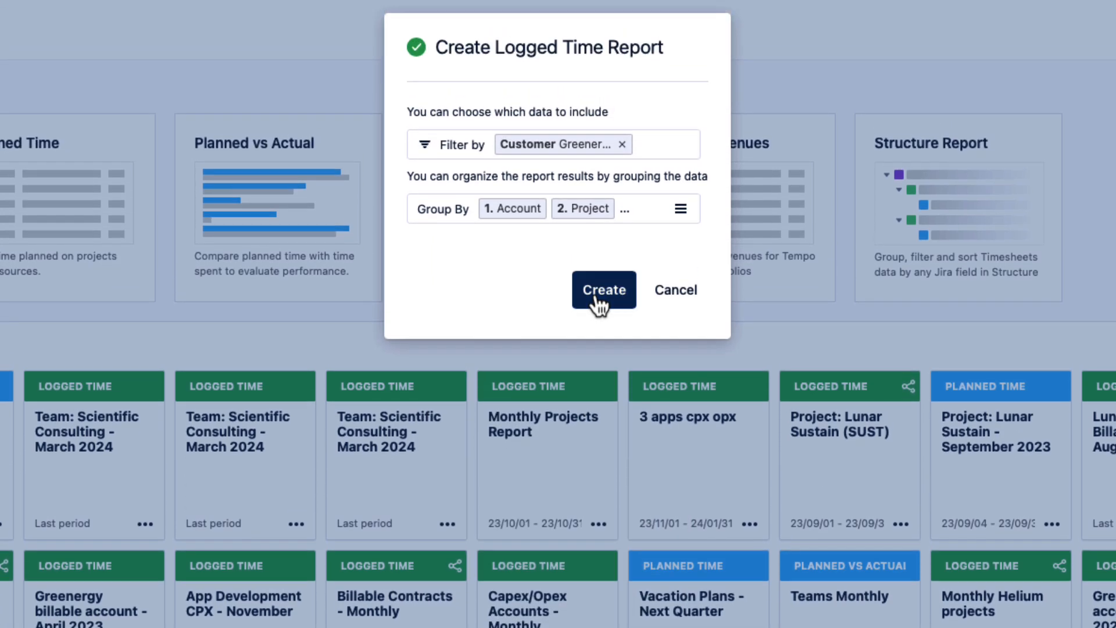
click(603, 289)
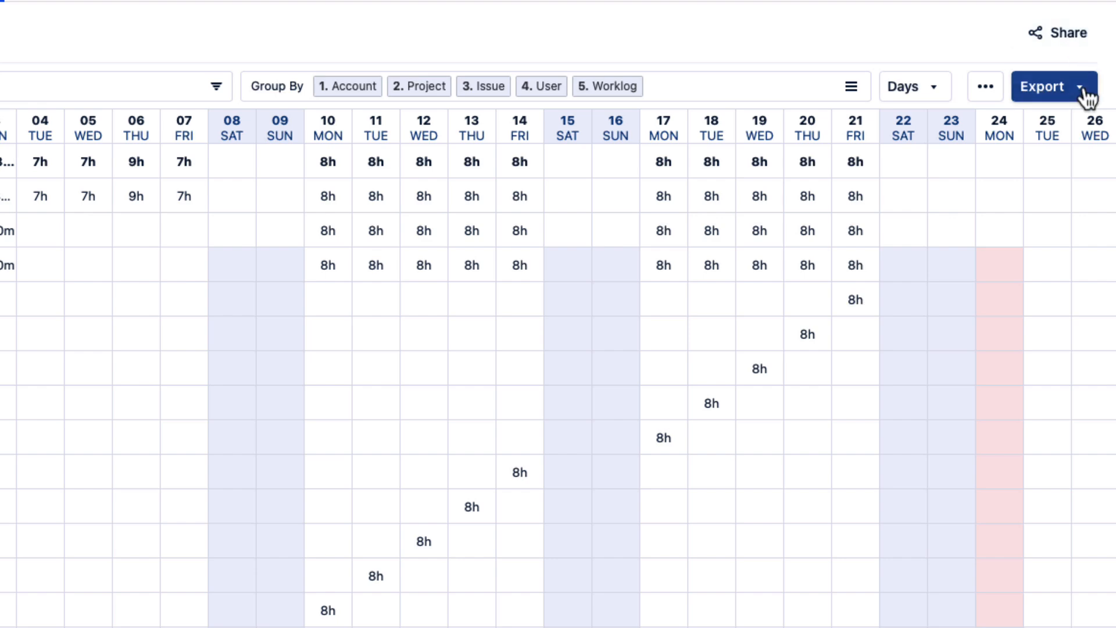
Step: Export the Greenergy Billable June 2024 report as XLS Report Data
click(1053, 86)
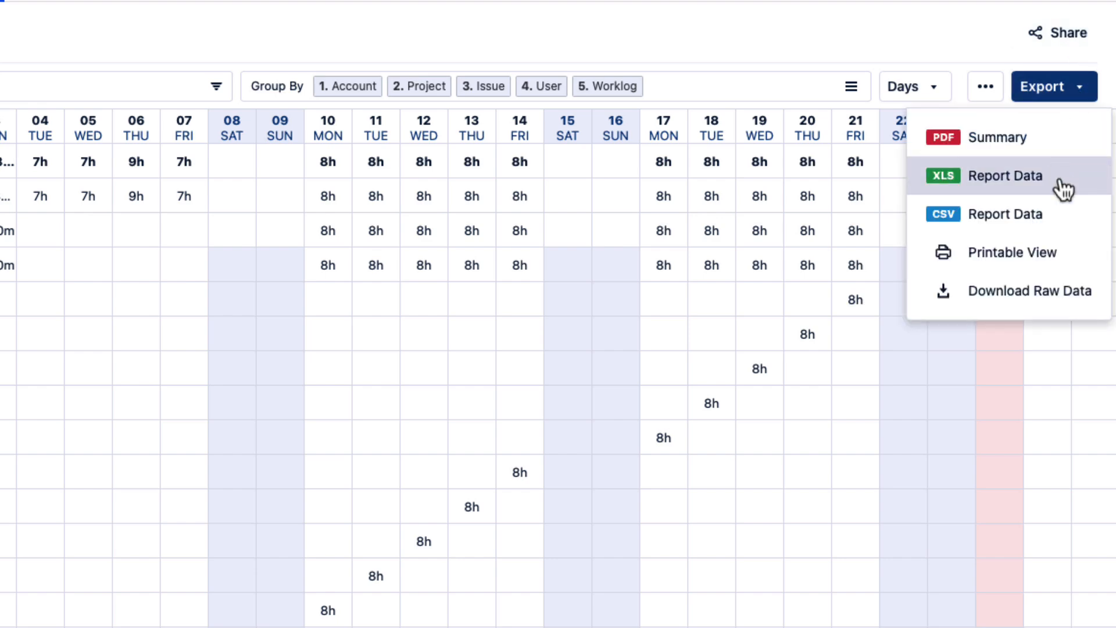
click(1005, 175)
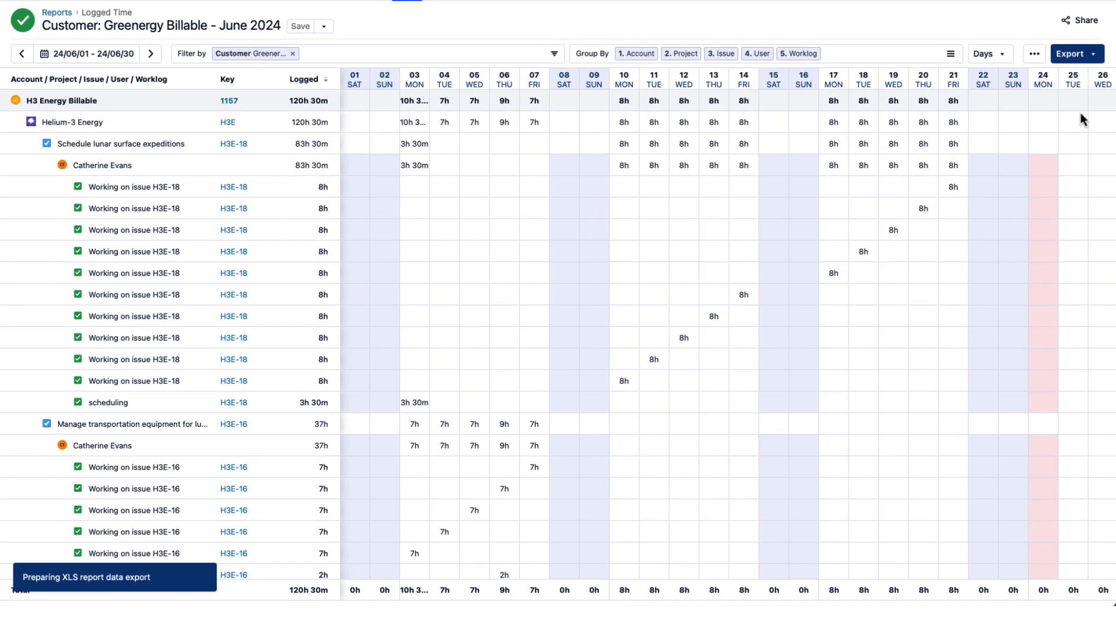